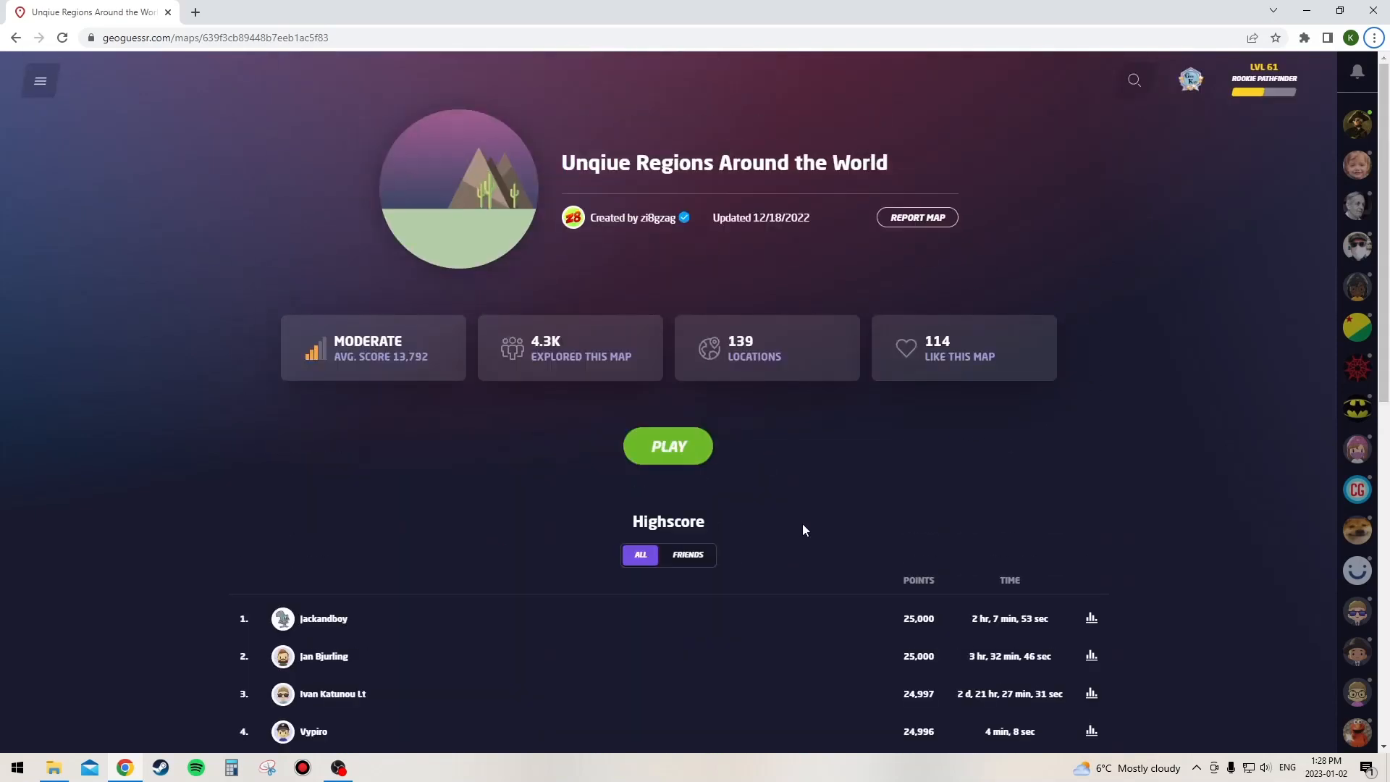
Start the Unique Regions game and advance along the round 1 road, scoring 4,993.
scroll("down", 3)
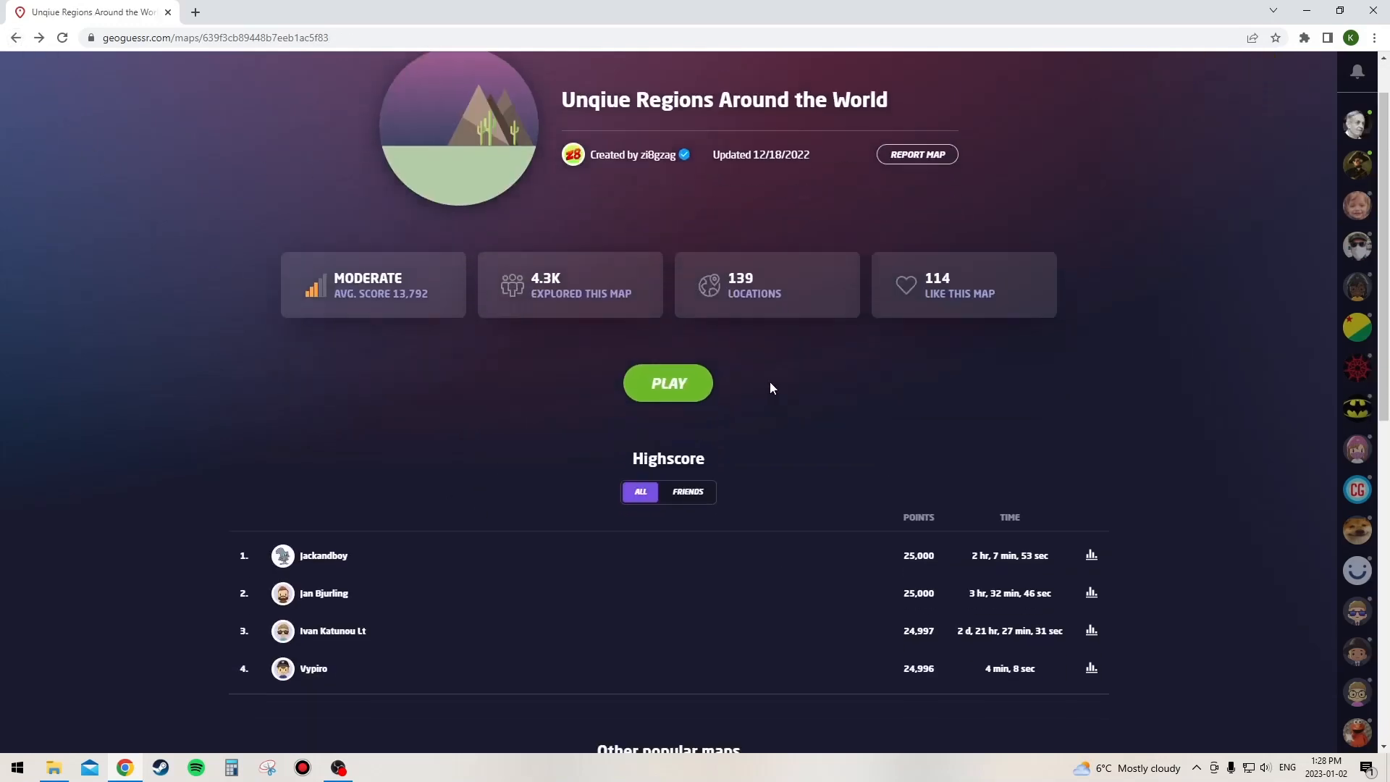
left_click(667, 383)
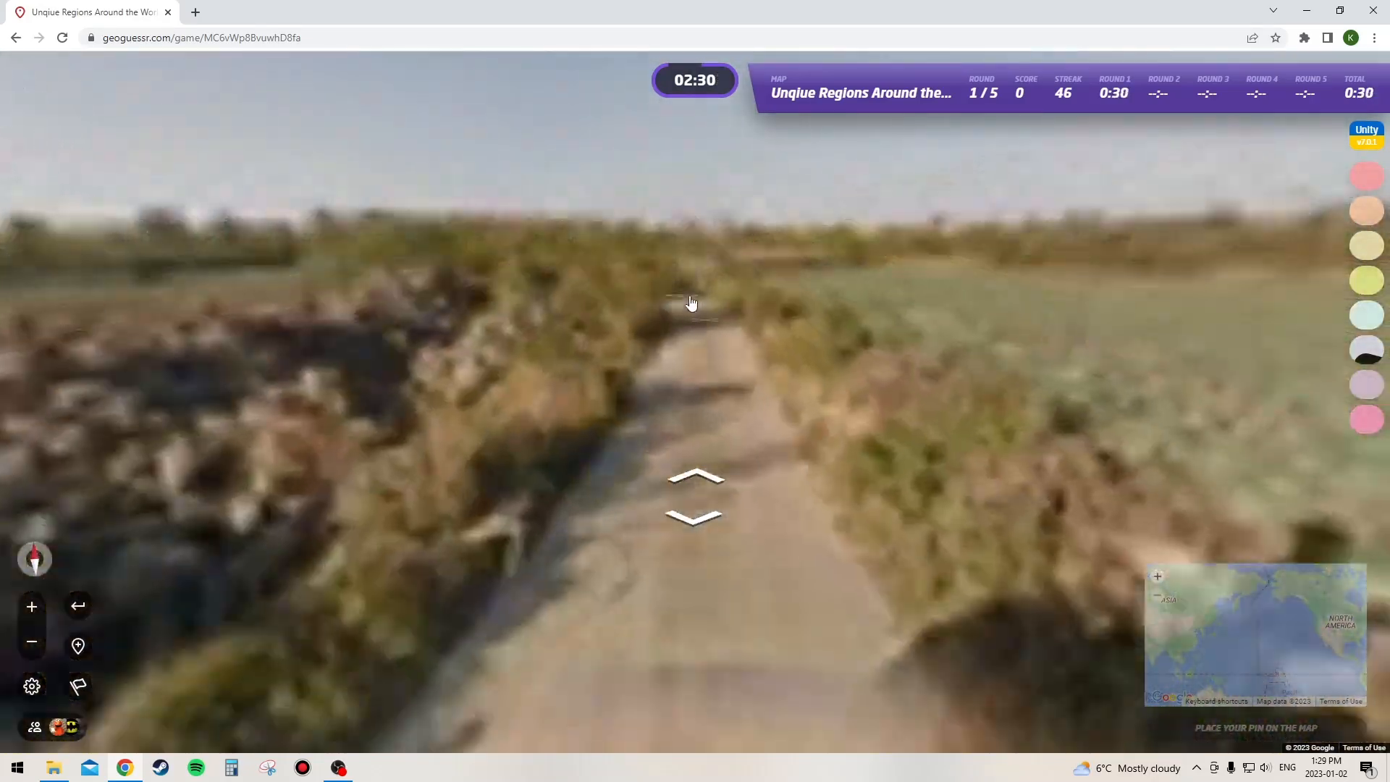
left_click(694, 476)
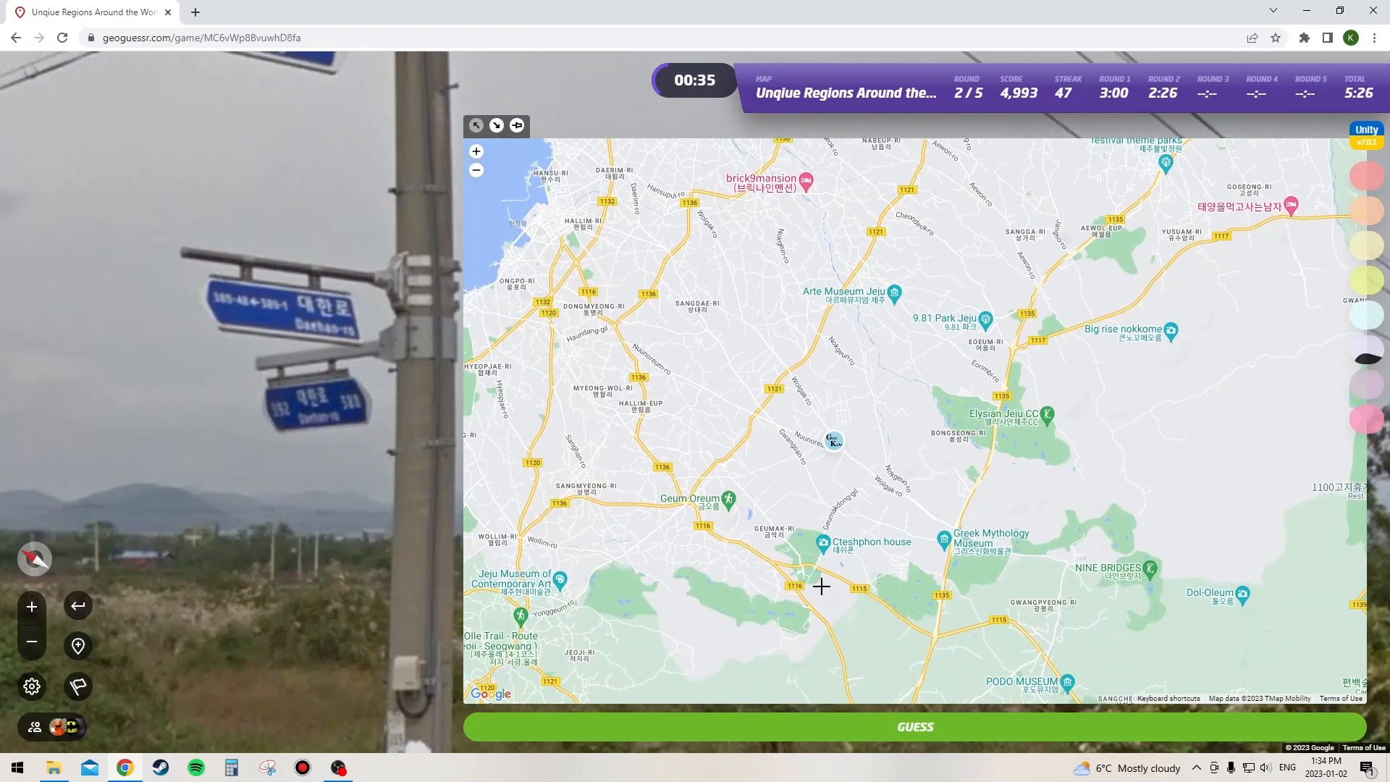
left_click(913, 726)
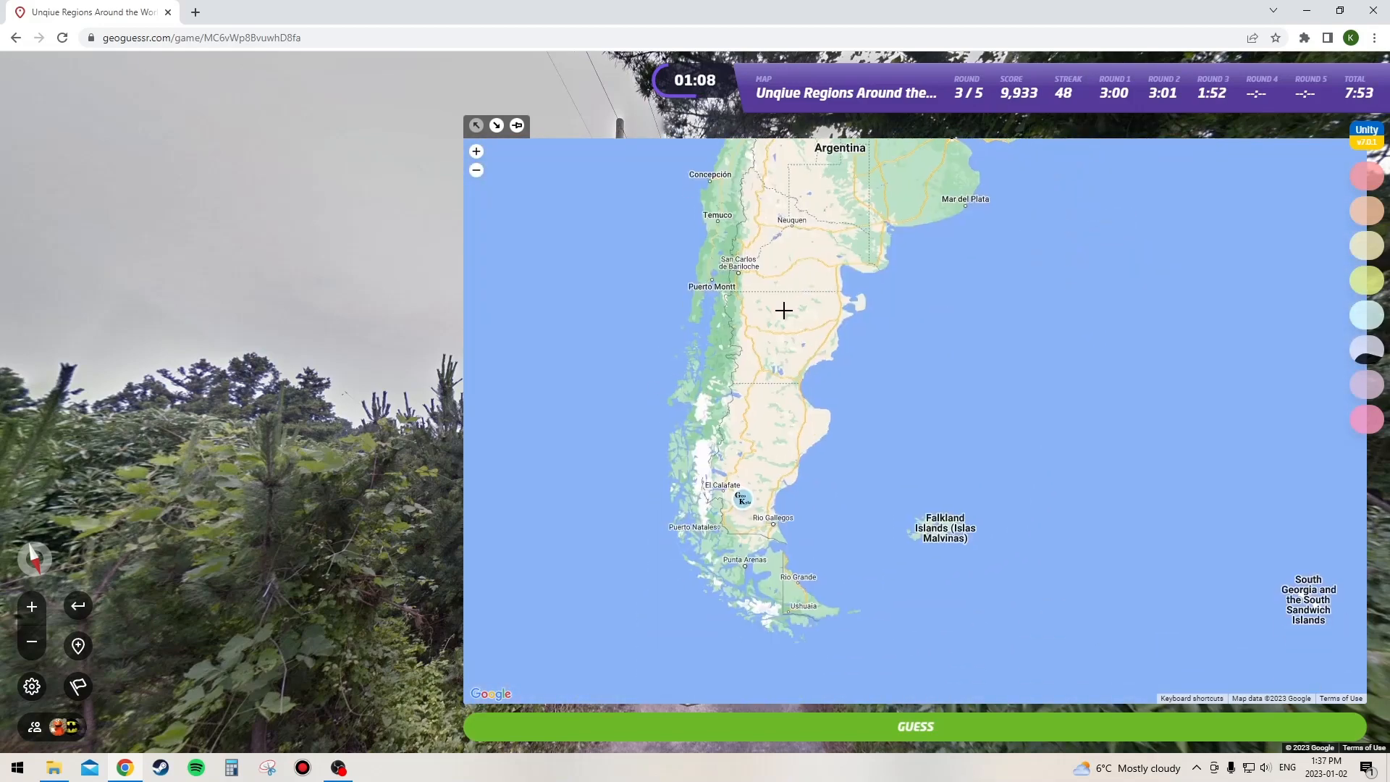
Pin the round 3 guess in southern Argentina, landing 17,469 km away.
left_click(913, 726)
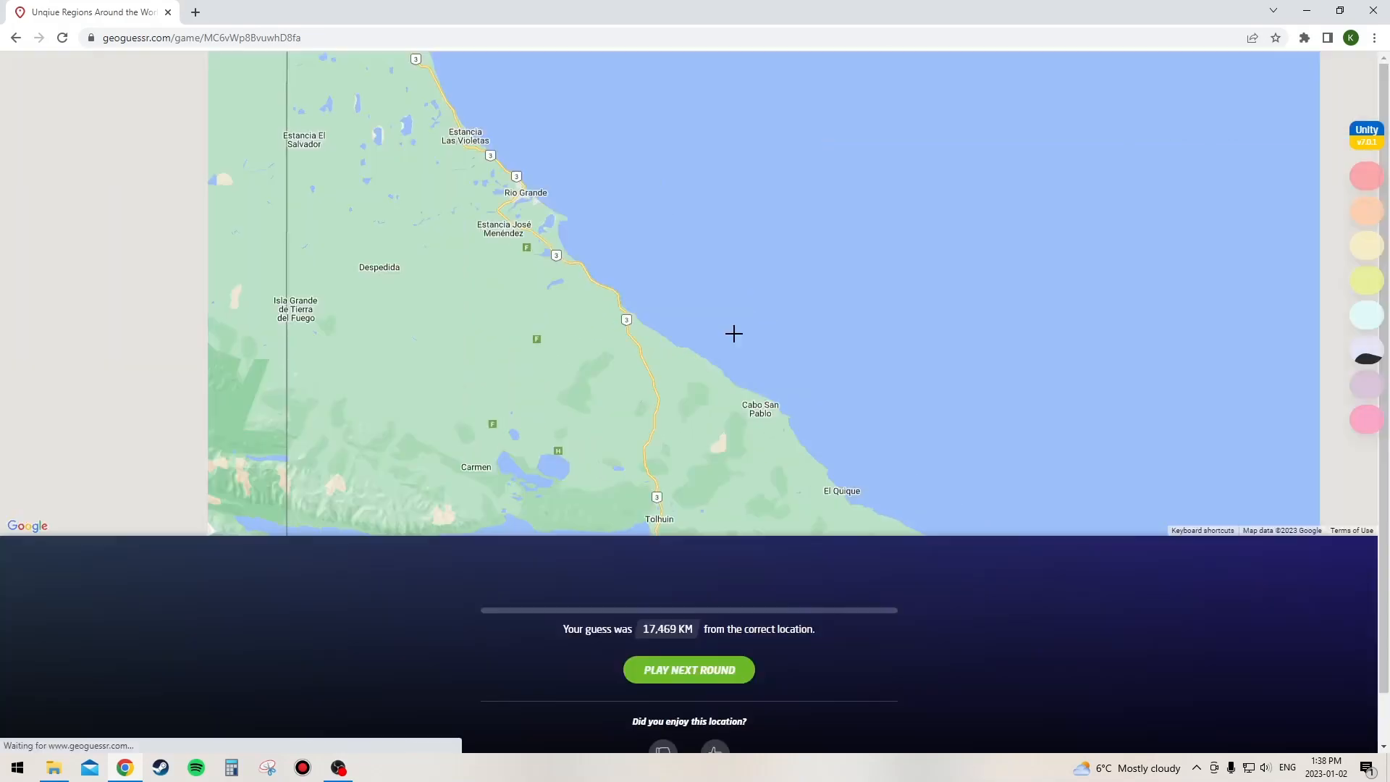
left_click(688, 669)
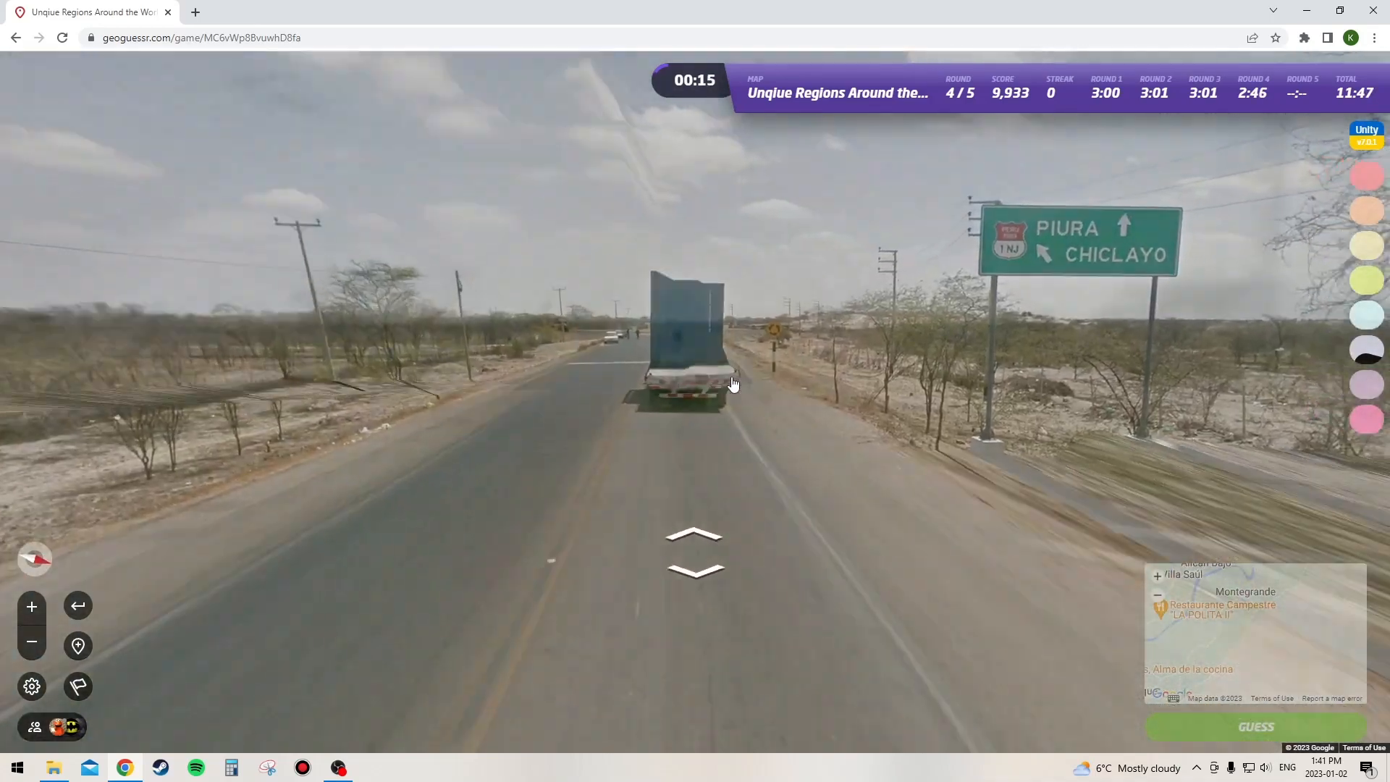
Pin the round 4 guess near Chiclayo, Peru, scoring 4,241 points at 197 km.
left_click(1254, 726)
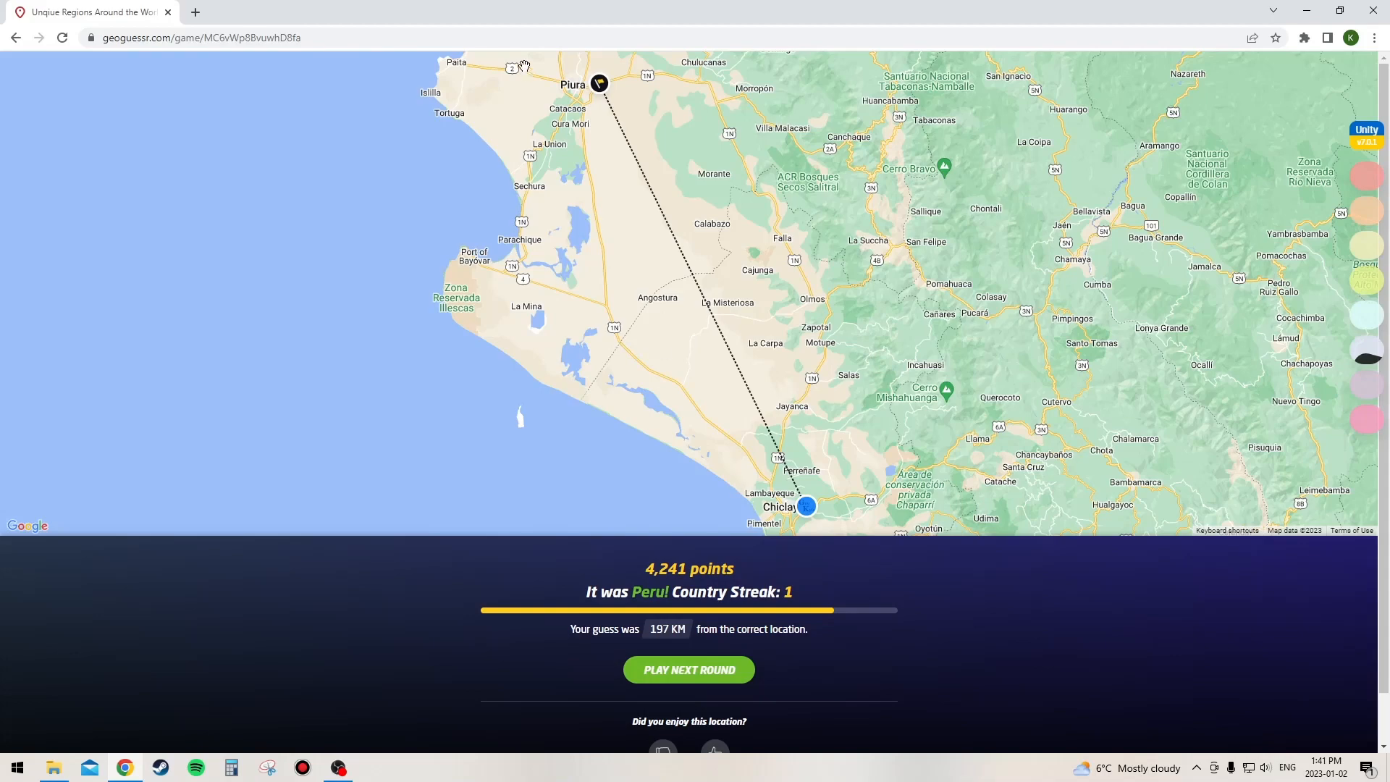
left_click(688, 668)
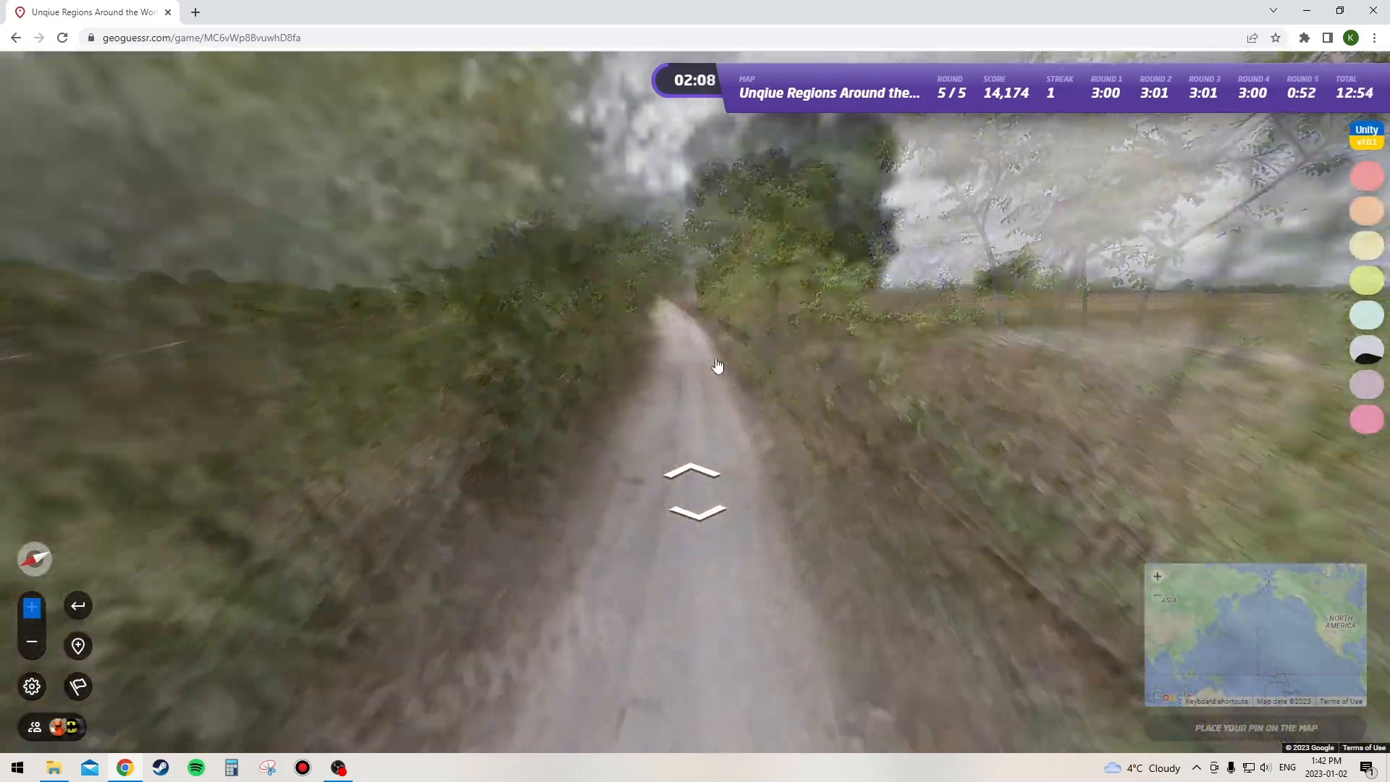
Move forward along the round 5 dirt track through dry grassland.
left_click(691, 474)
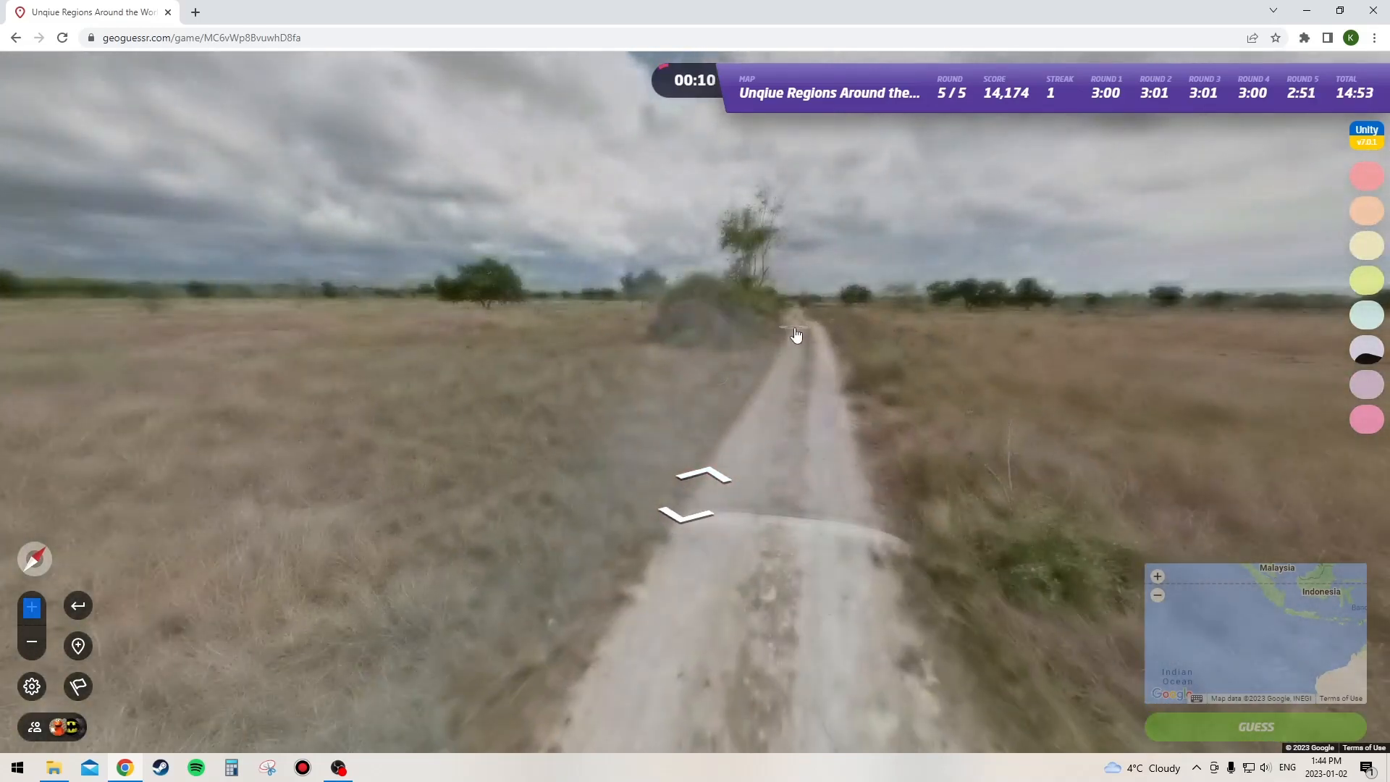
Submit the final round guess in South Africa, earning 2 points at 9,481 km.
left_click(1255, 726)
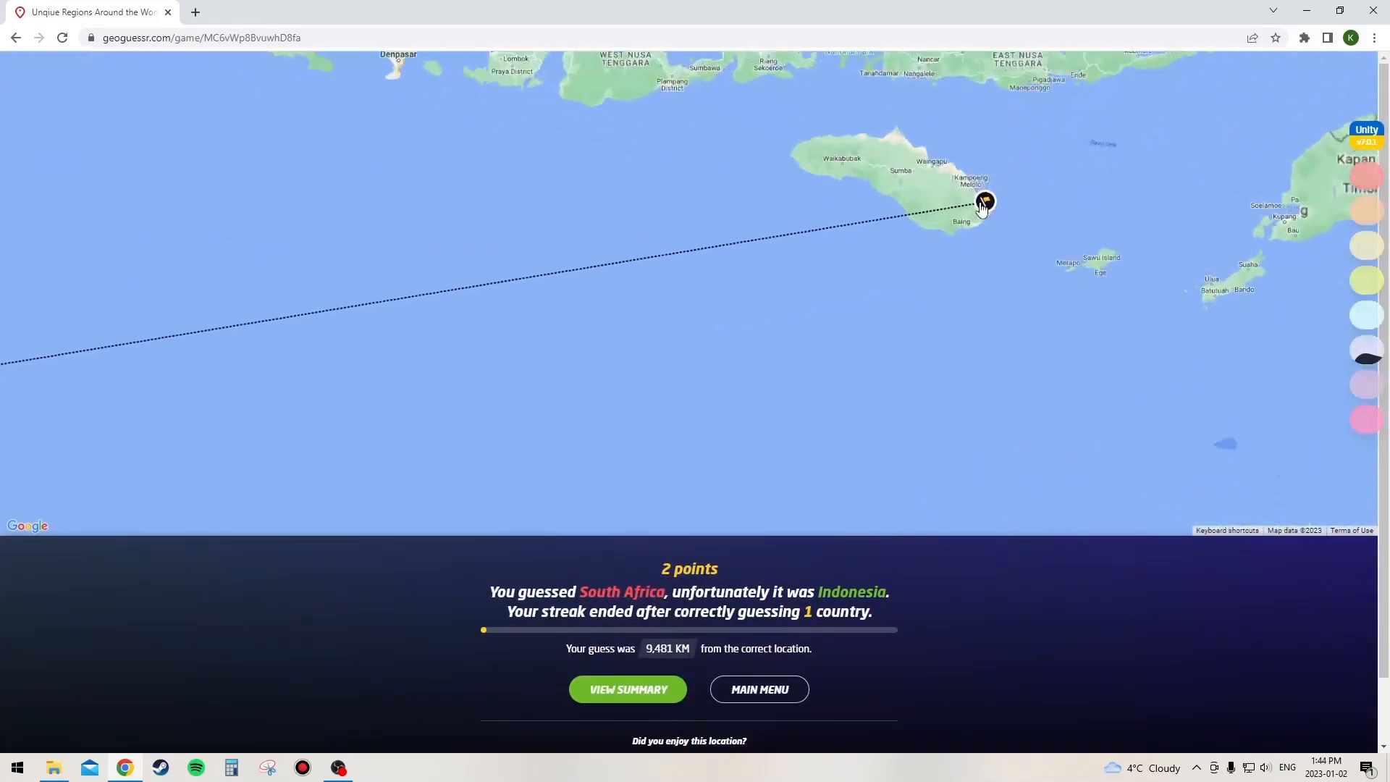
Go to the summary and map page showing GeoKyle's 14,176-point highscore.
left_click(758, 688)
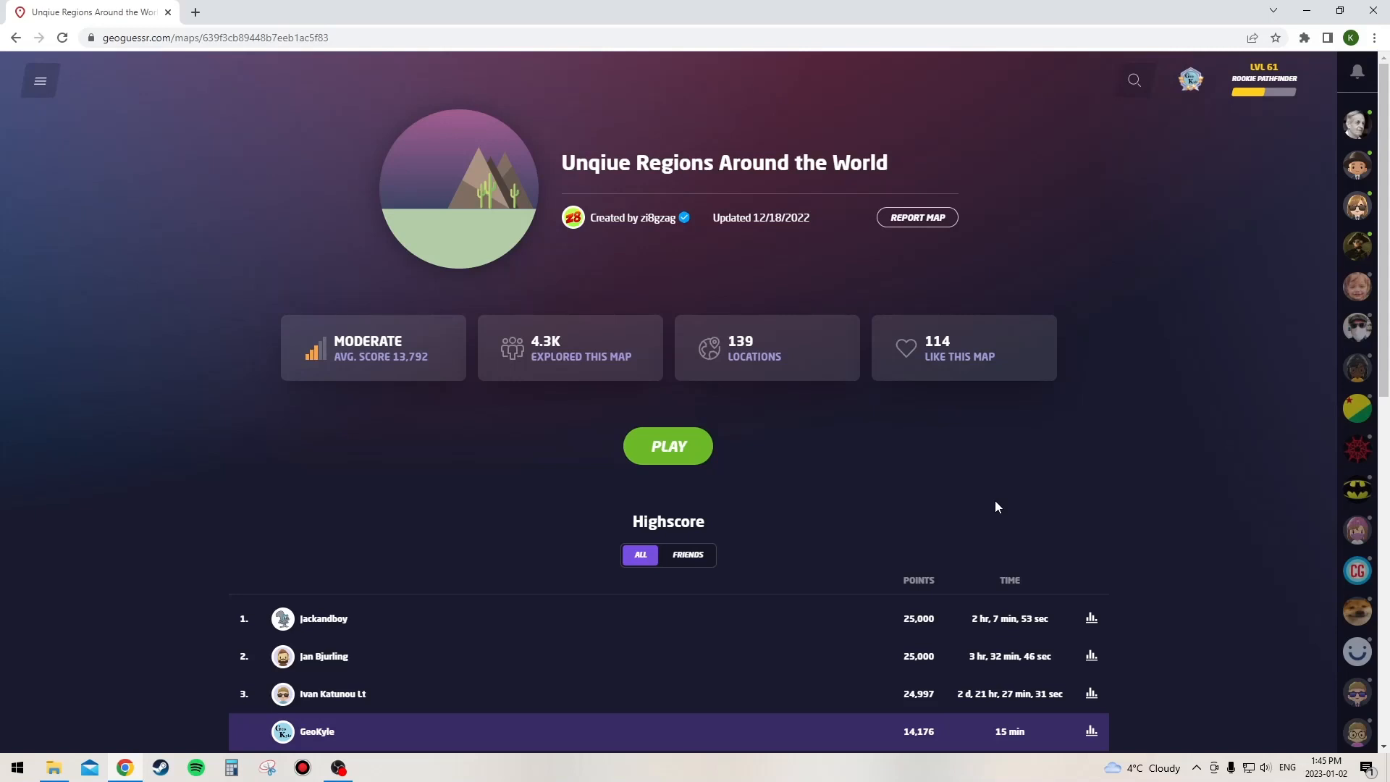